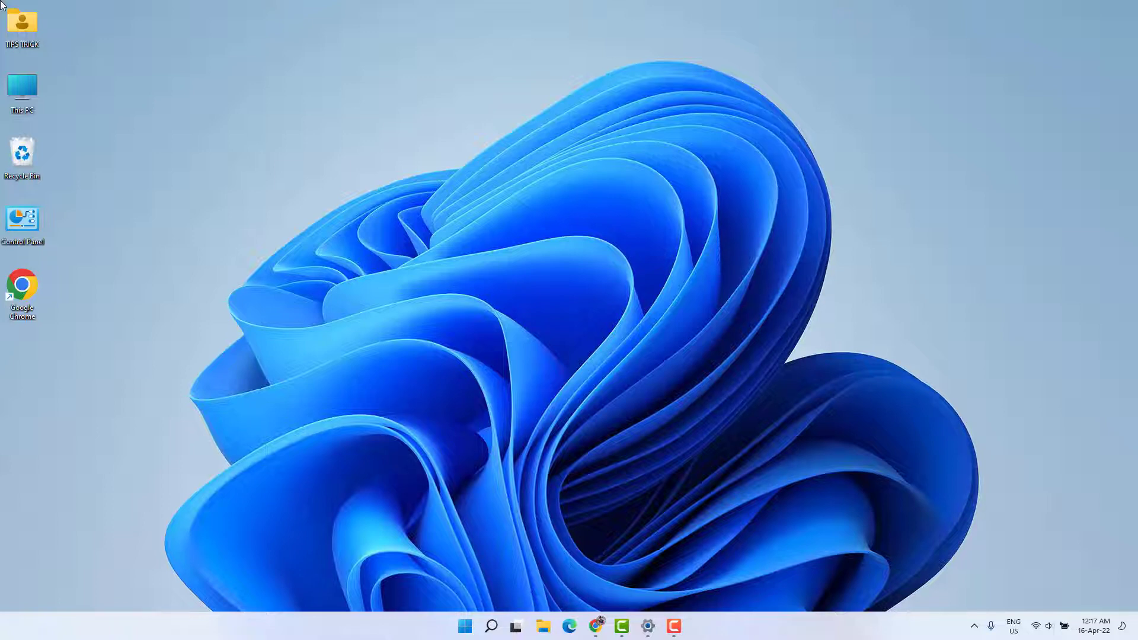
mouse_move(694, 522)
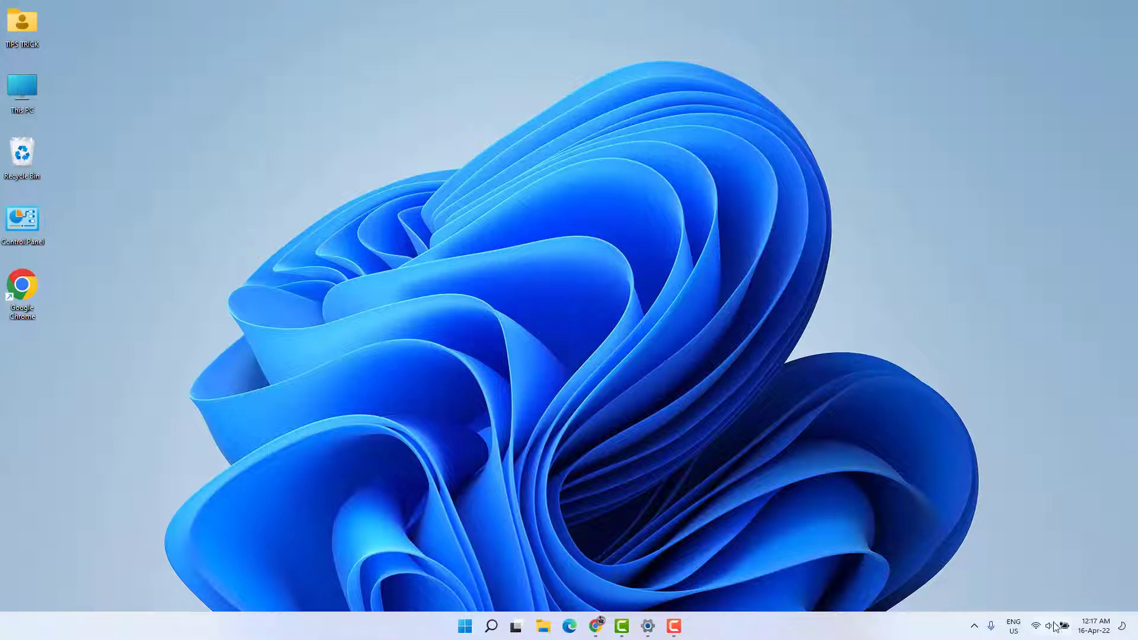
Step: Open Windows 11 Sound settings from the taskbar speaker icon's context menu
right_click(1051, 625)
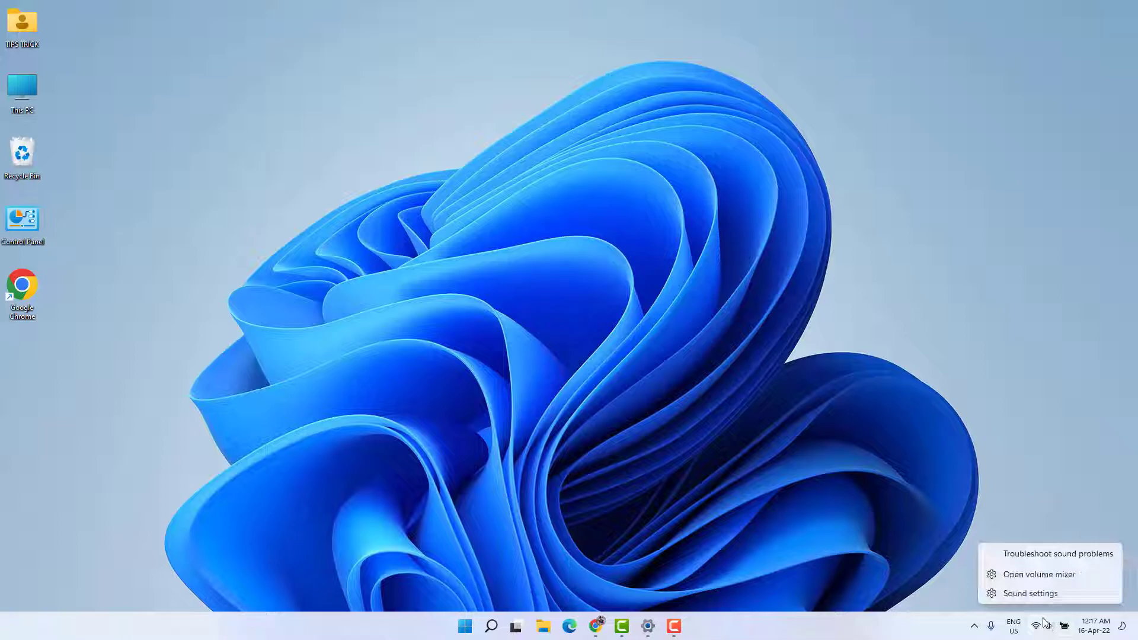
click(1030, 593)
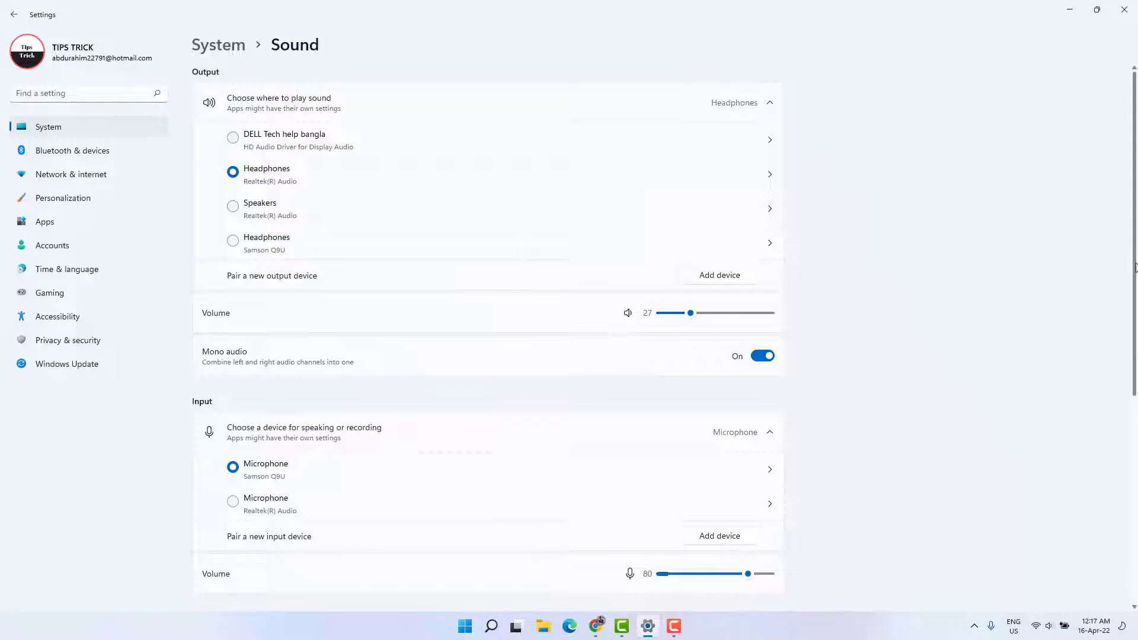
Step: Open the classic Sound control panel through More sound settings under Advanced
scroll(down, 3)
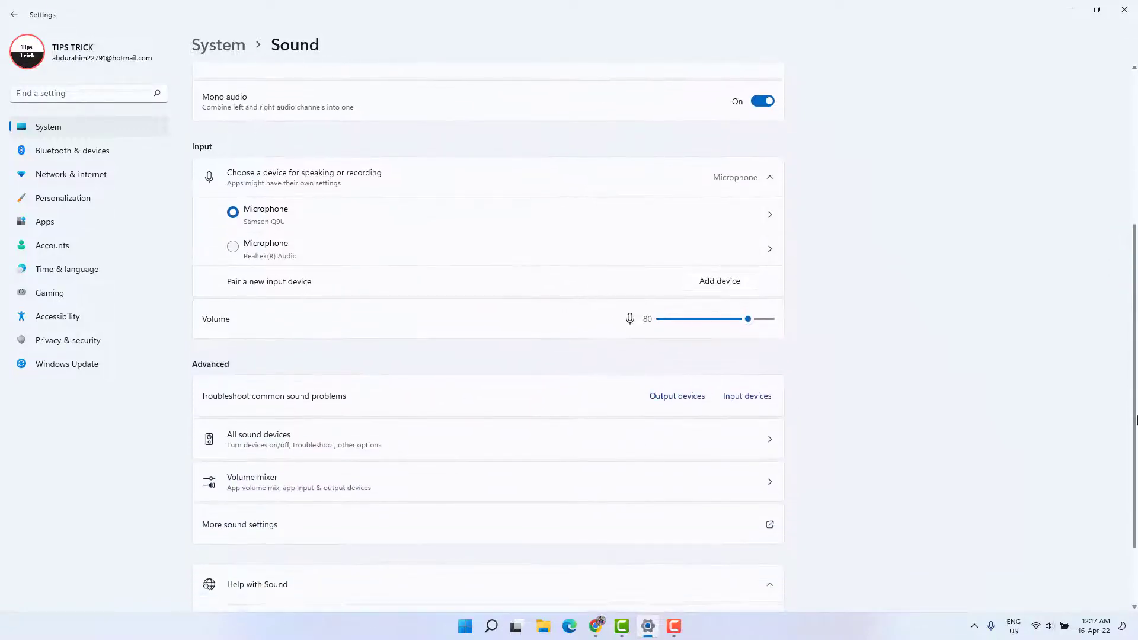
scroll(down, 3)
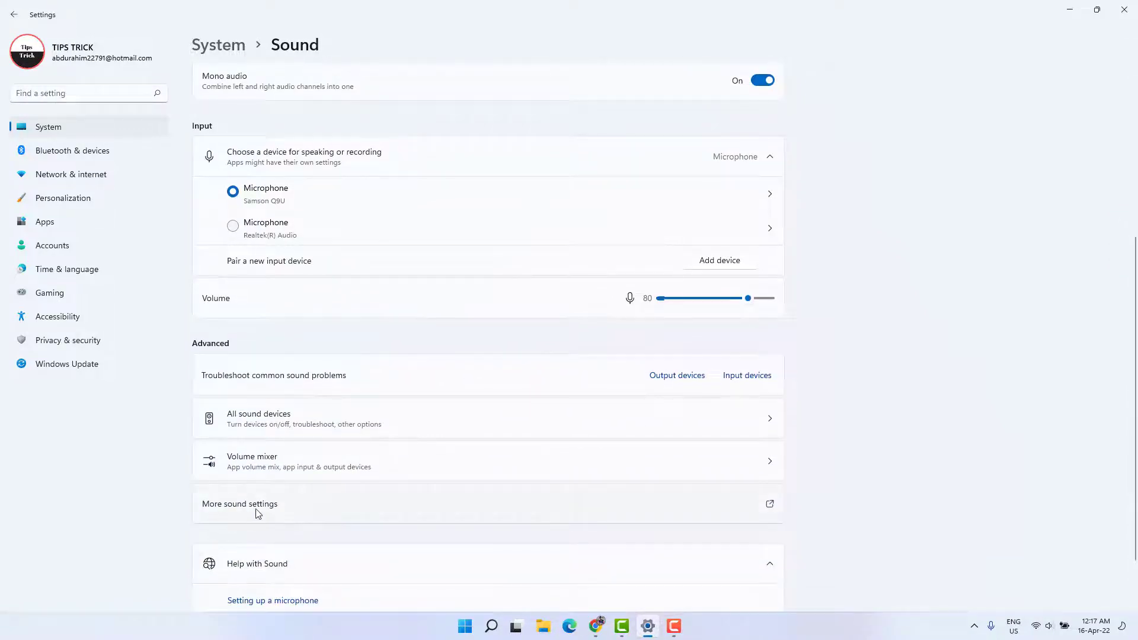
click(256, 513)
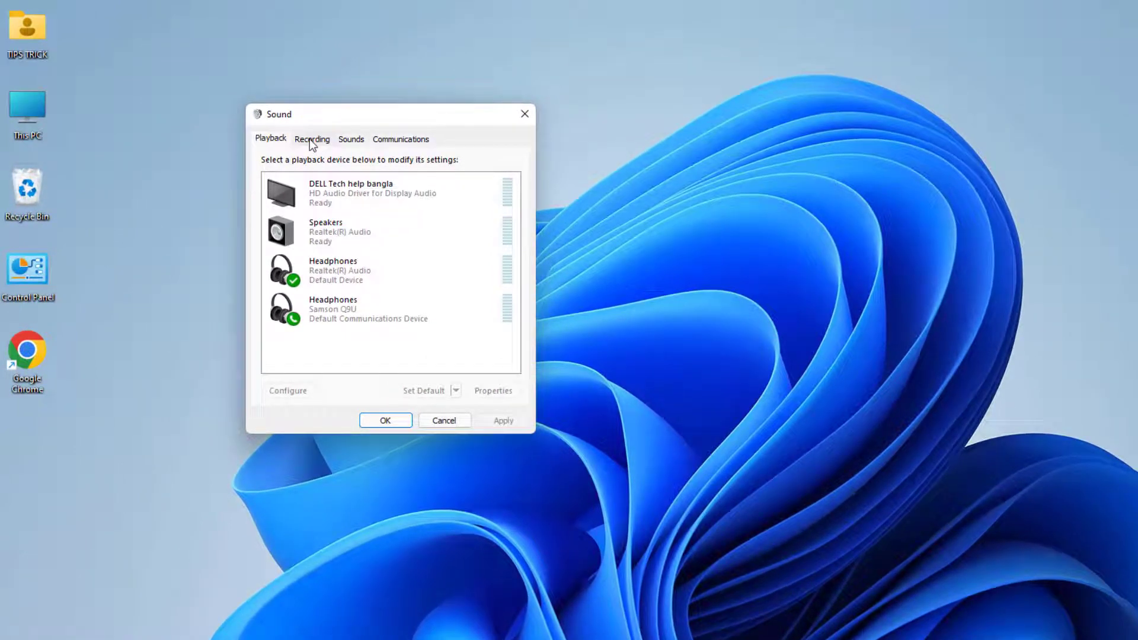
Step: Show the Recording devices list with the Realtek, Stereo Mix and Samson microphones
click(312, 139)
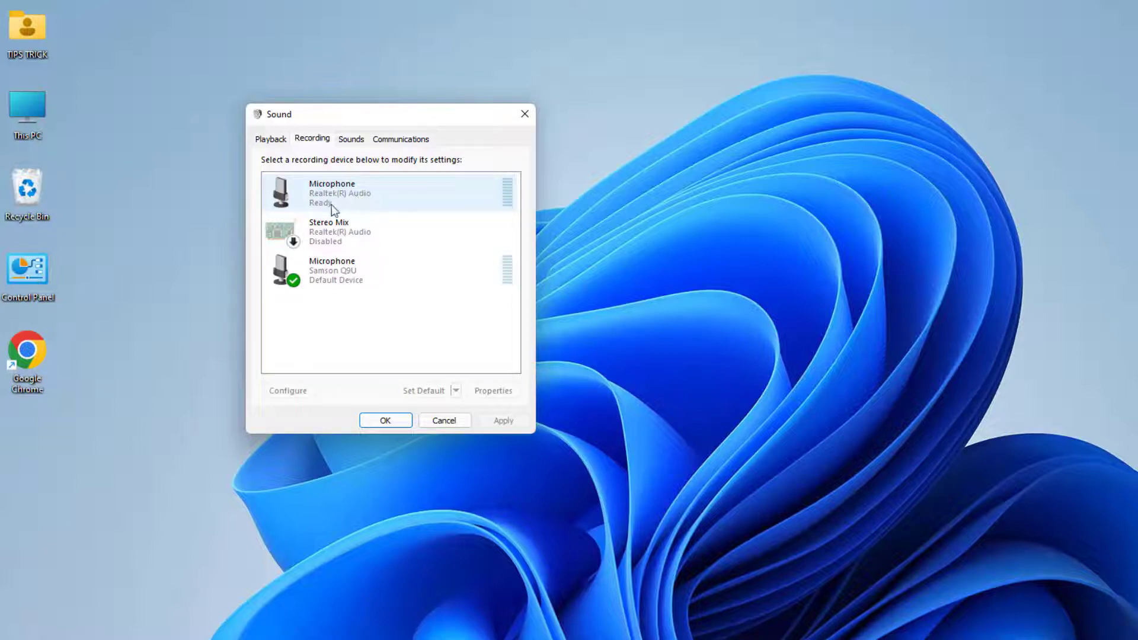
mouse_move(364, 205)
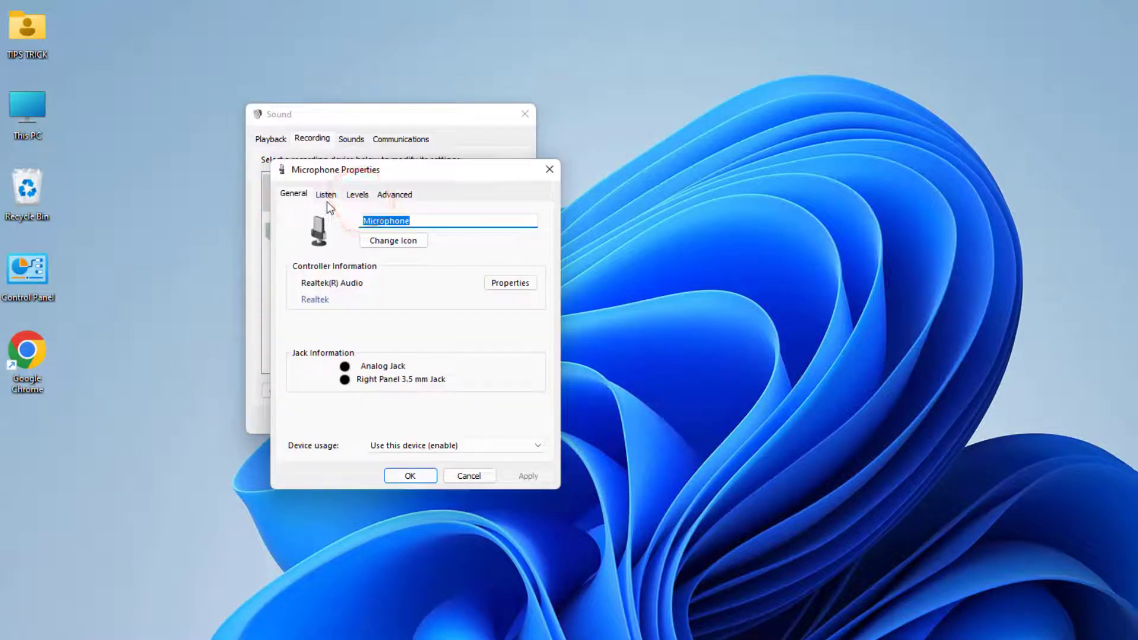
Step: Keep 'Listen to this device' unchecked for the Realtek microphone, save, then select Samson Q9U
click(327, 195)
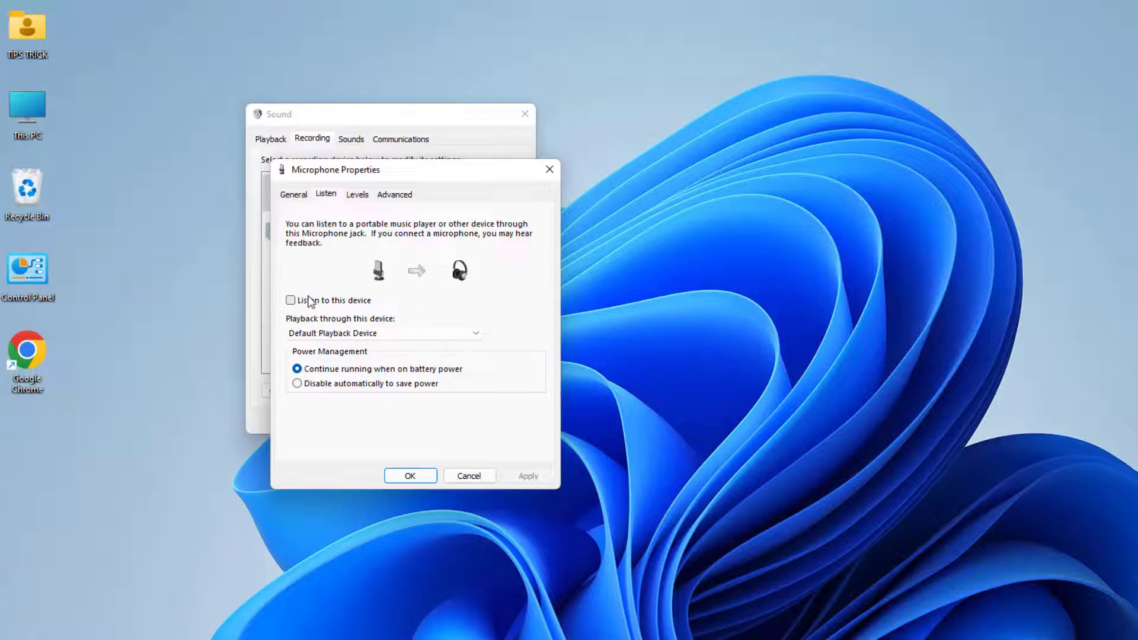
mouse_move(342, 165)
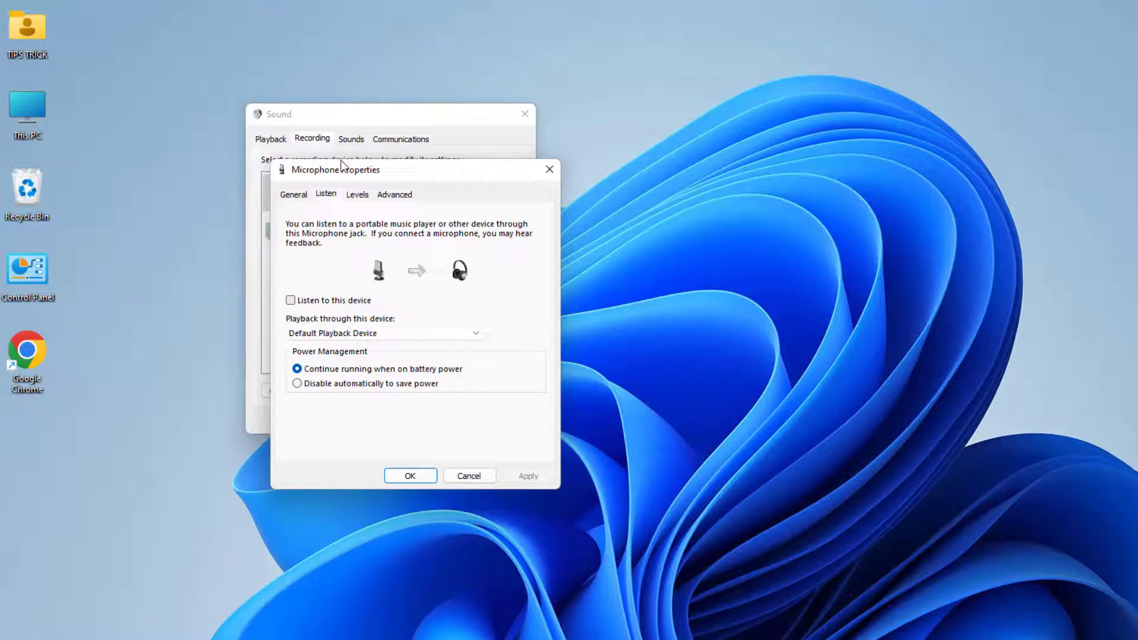
click(290, 300)
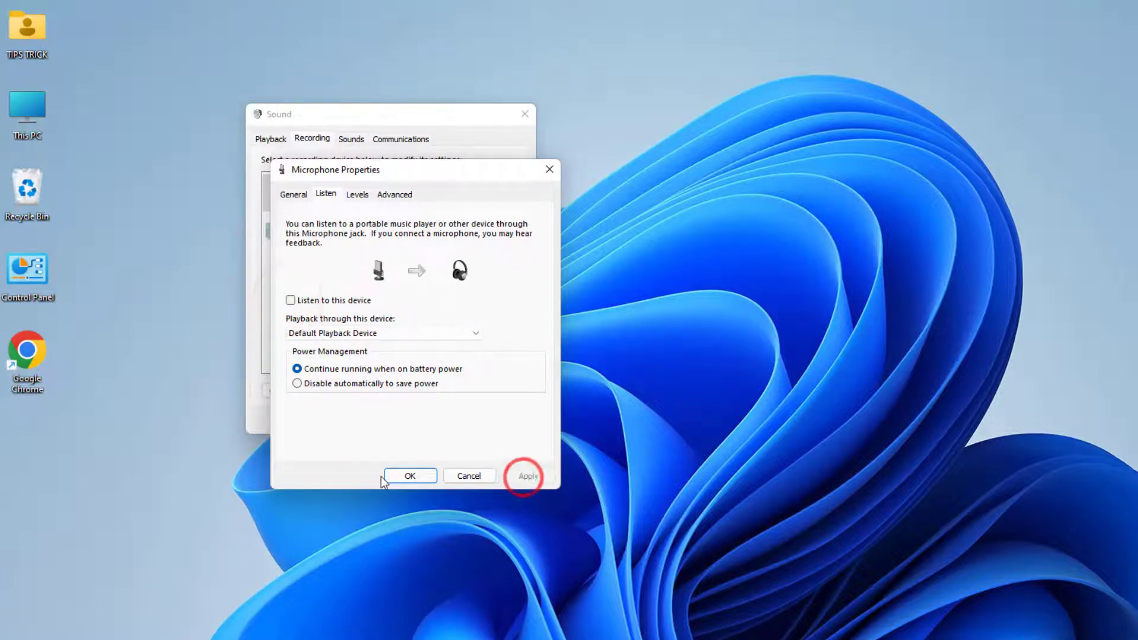
click(409, 476)
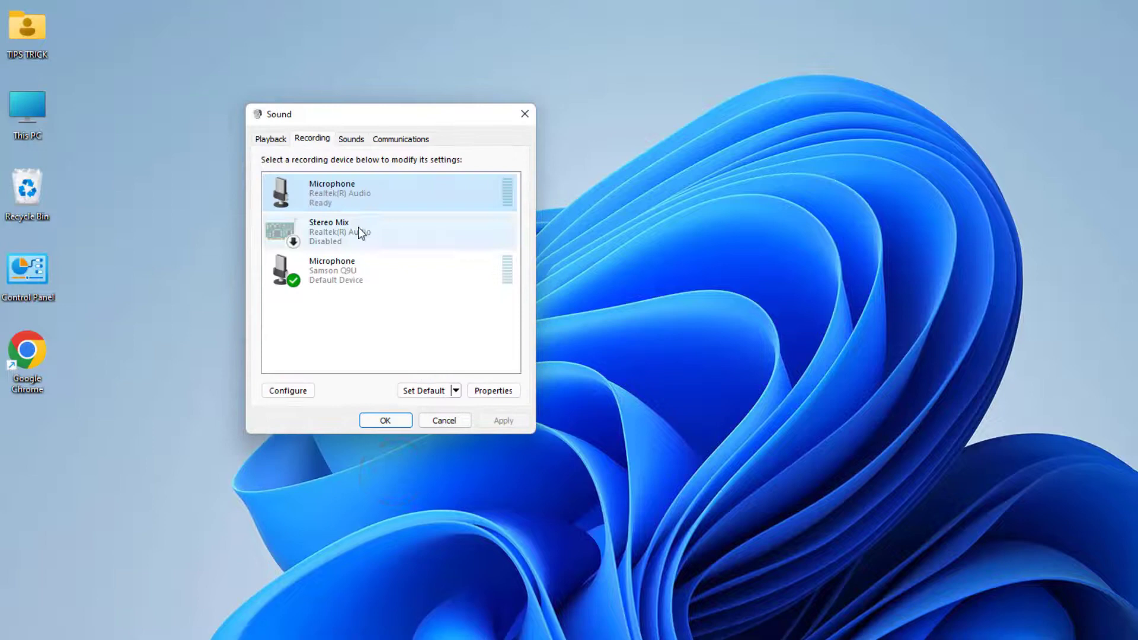
click(346, 271)
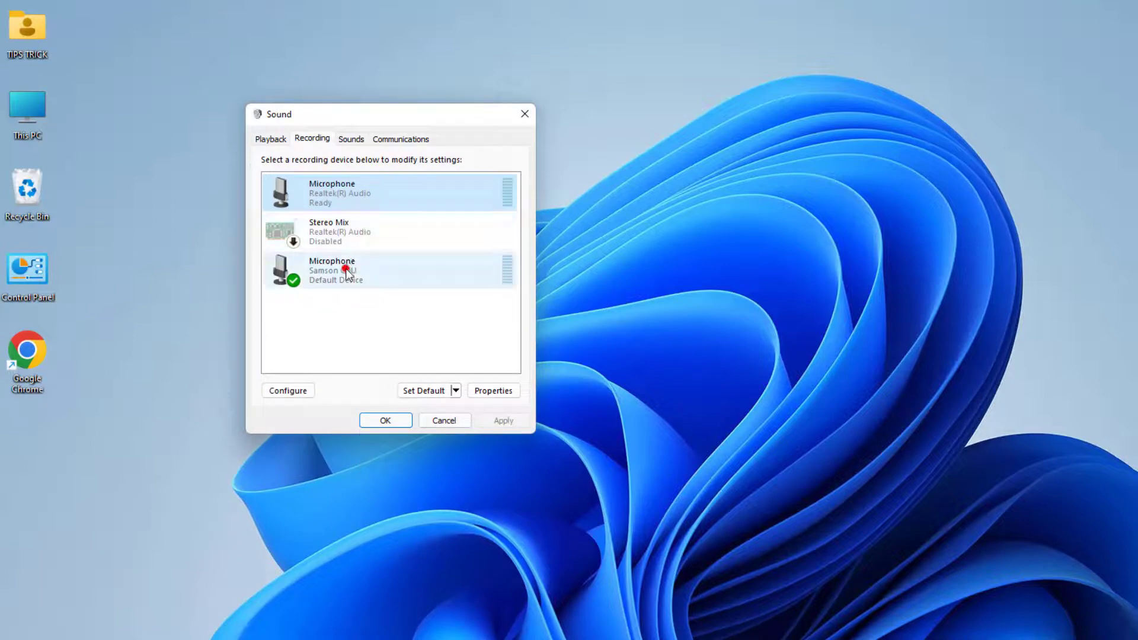